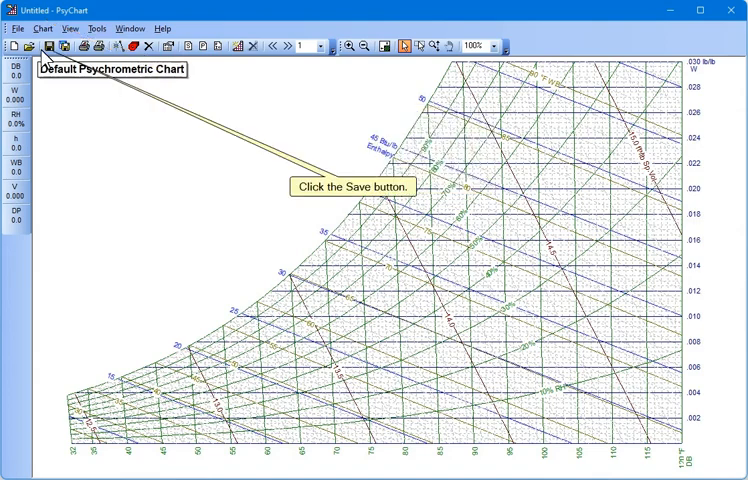
- Save the new chart project under the file name 'Sample for Video'
left_click(57, 45)
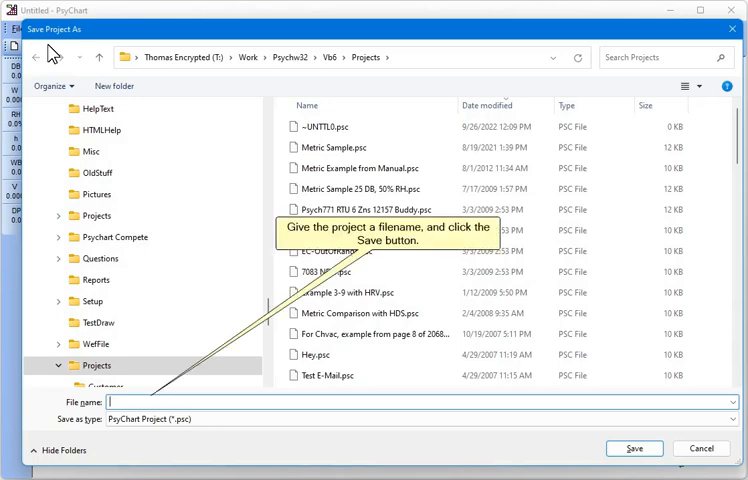
type("Sample for")
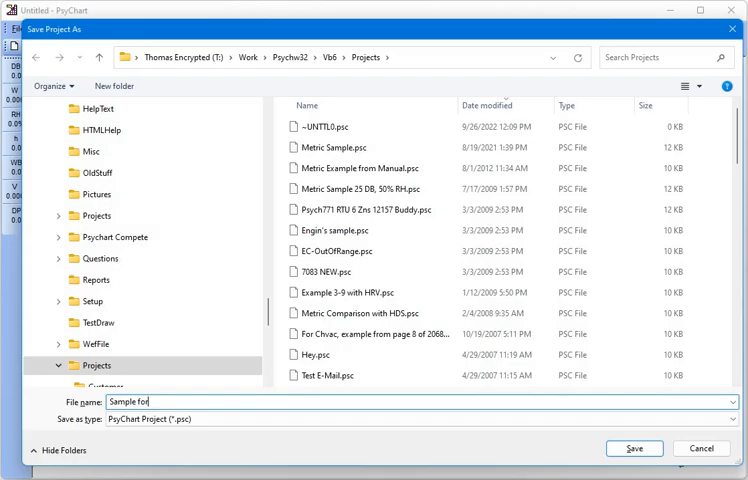
left_click(634, 448)
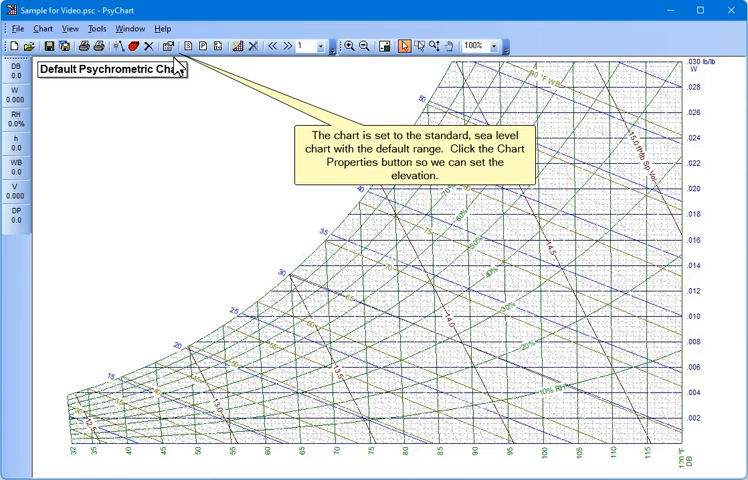
- Set the chart elevation to 308 ft in Chart Properties
left_click(184, 44)
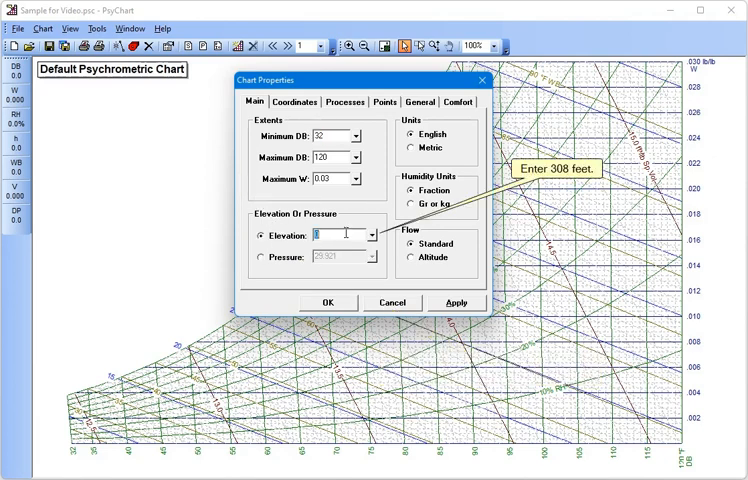
type("308")
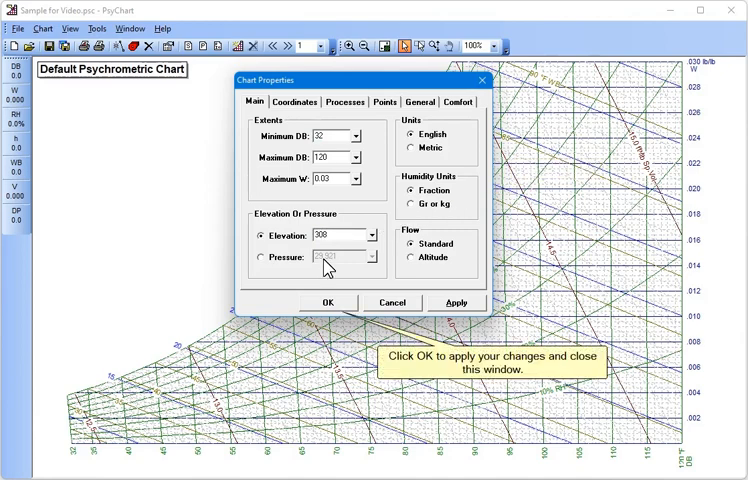
left_click(328, 302)
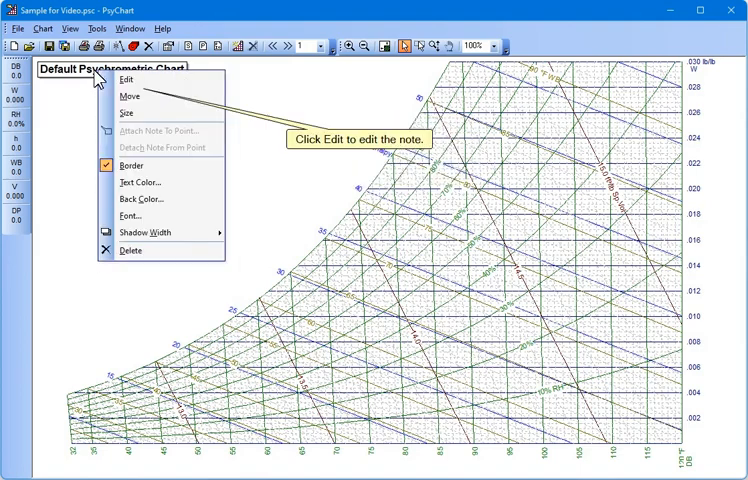
- Add 'Elevation = ' plus the dynamic EL elevation item to the title note
left_click(126, 79)
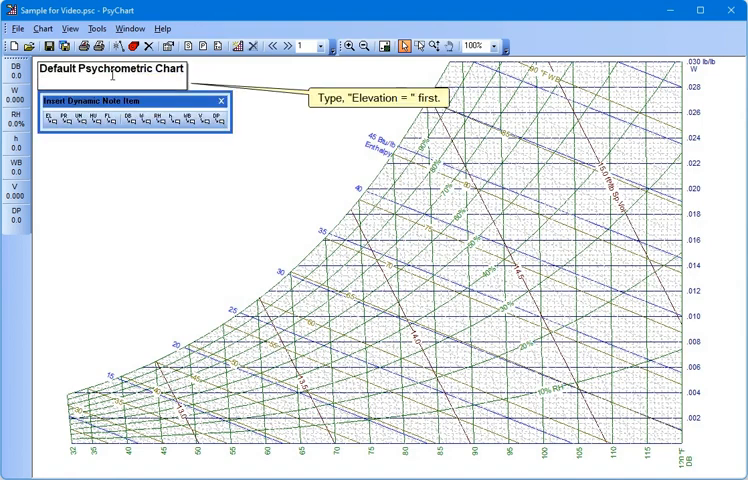
type("Elevation =")
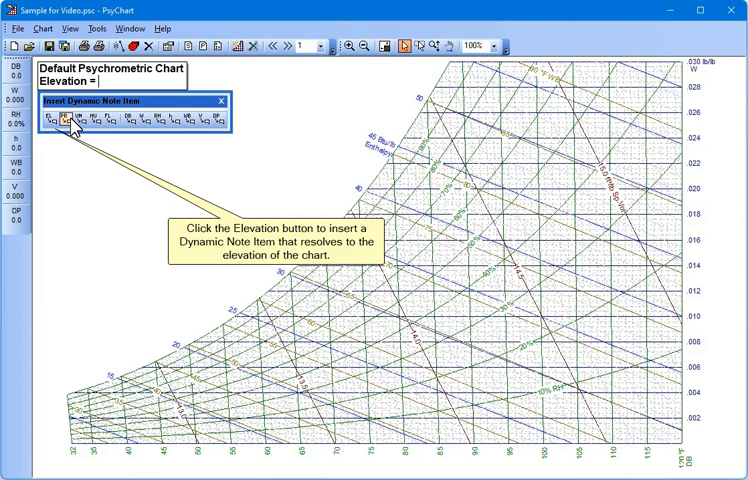
left_click(54, 127)
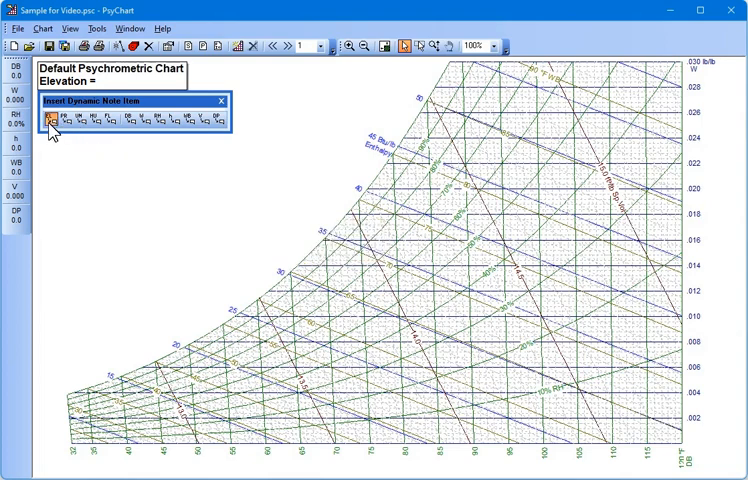
left_click(49, 122)
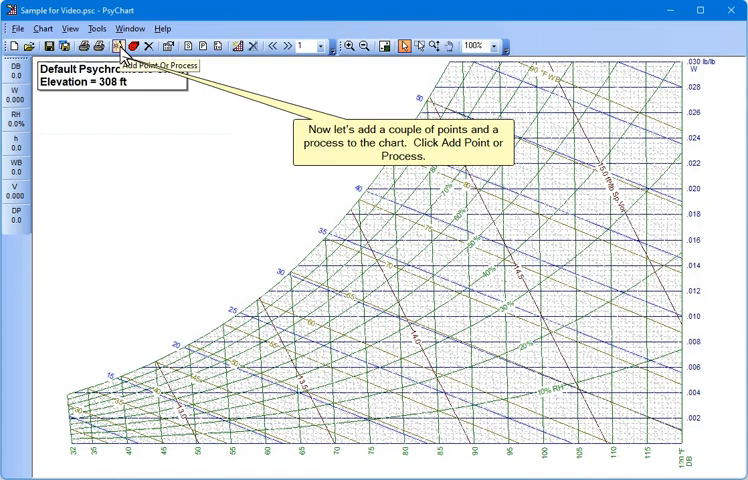
- Create the 'Room Condition' state point at 75°F dry bulb and 50% RH
left_click(122, 46)
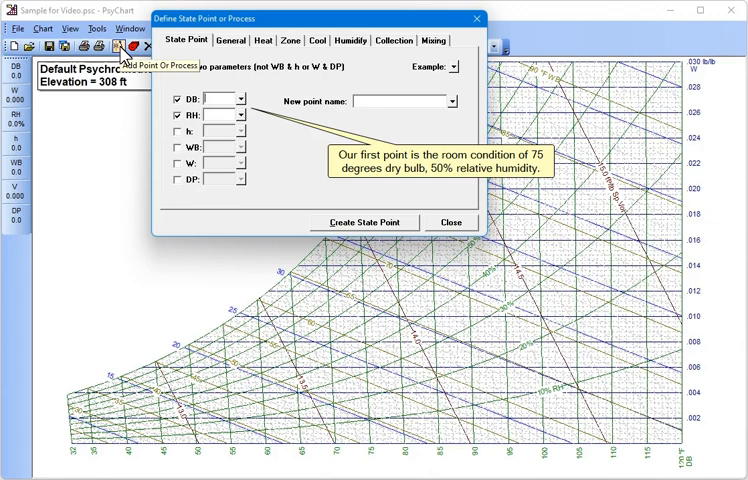
type("75")
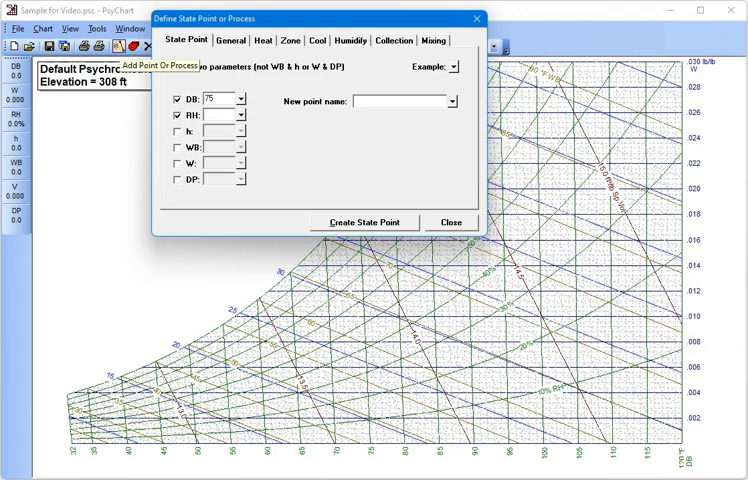
type("50")
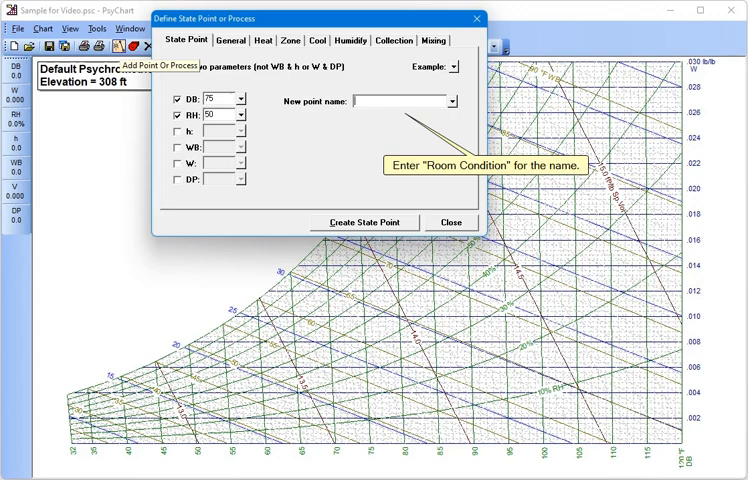
type("Room Condition")
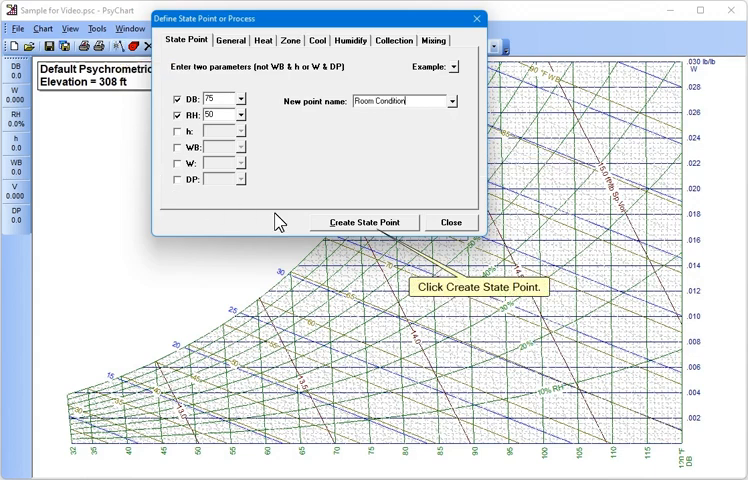
left_click(364, 222)
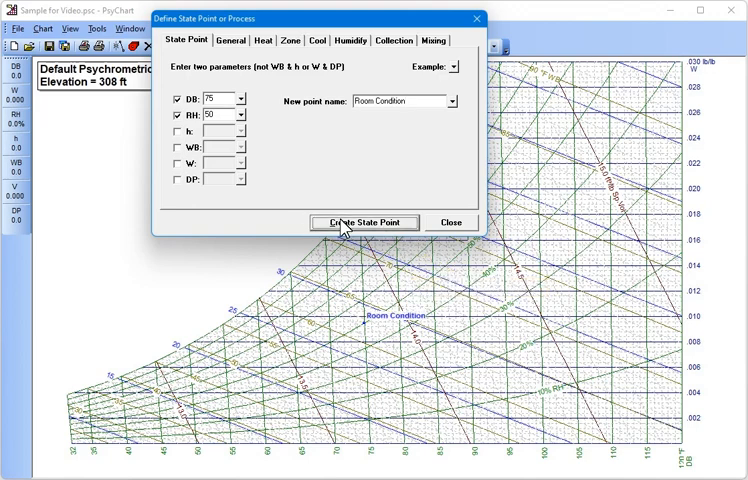
left_click(364, 221)
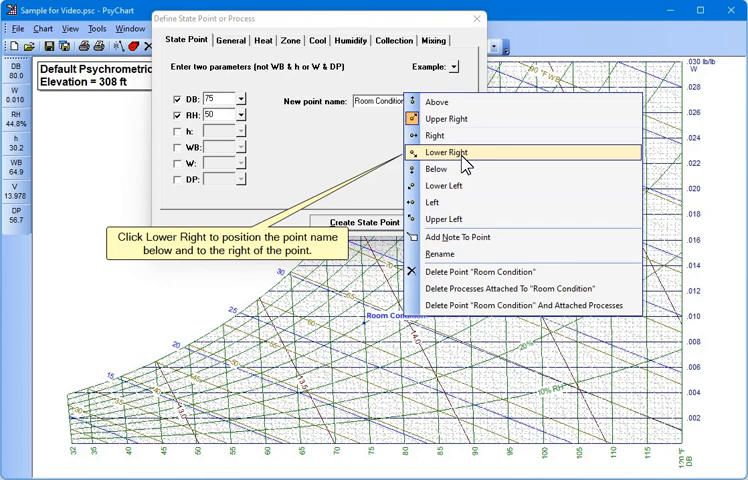
- Label Room Condition lower right and add 'Leaving Coil' at 55°F, 90% RH, labeled left
left_click(445, 152)
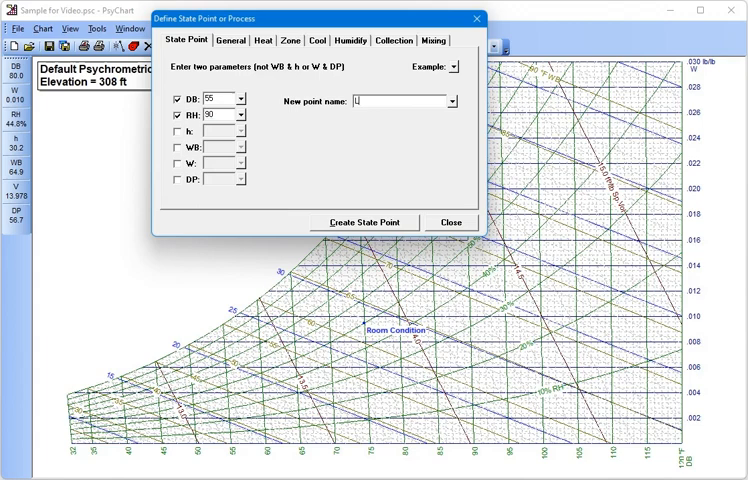
type("Leaving Coil")
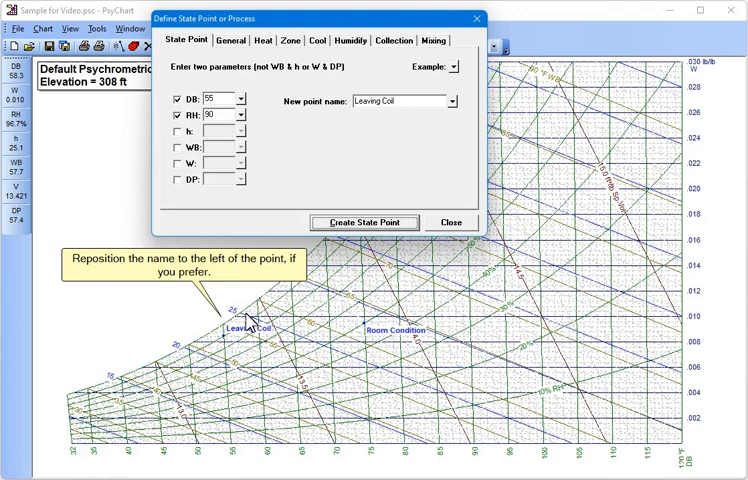
left_click(364, 222)
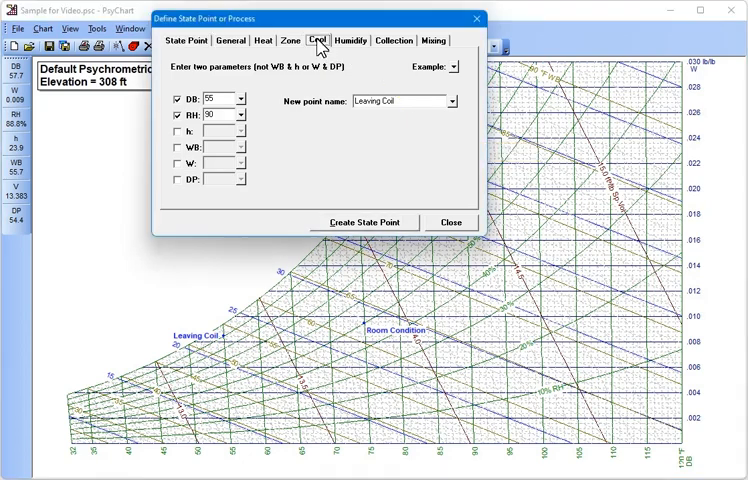
- Create a 900 CFM cooling process from Room Condition to Leaving Coil
left_click(316, 40)
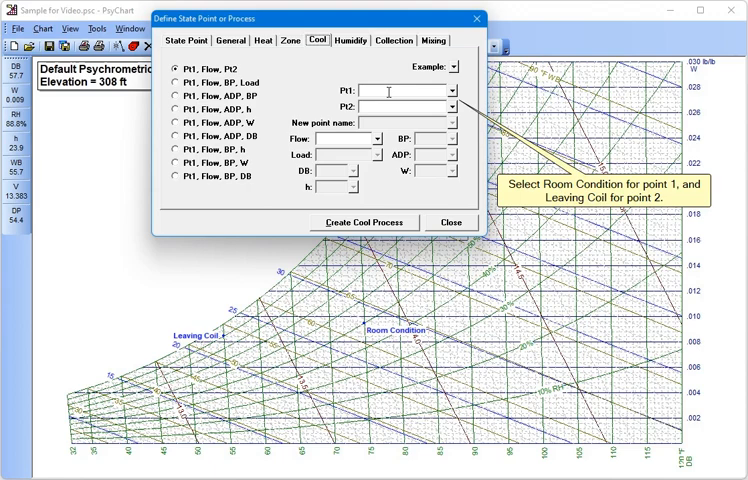
left_click(456, 90)
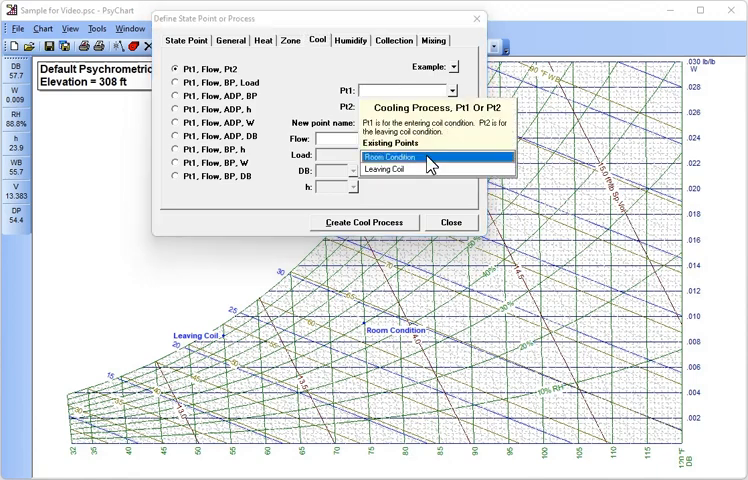
left_click(408, 155)
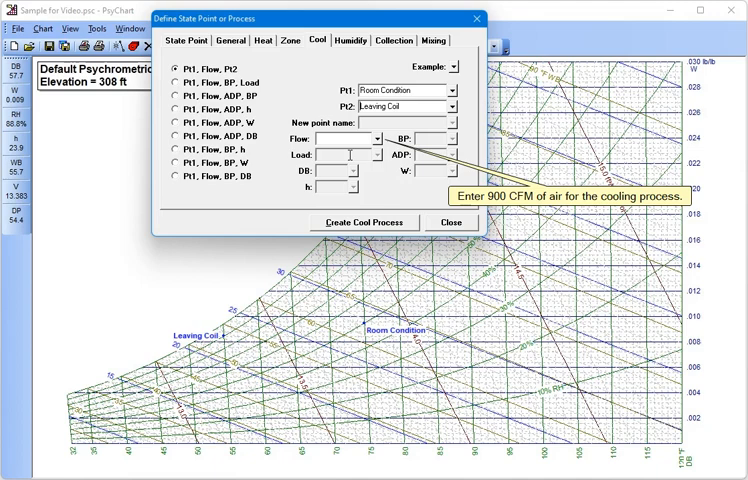
type("900")
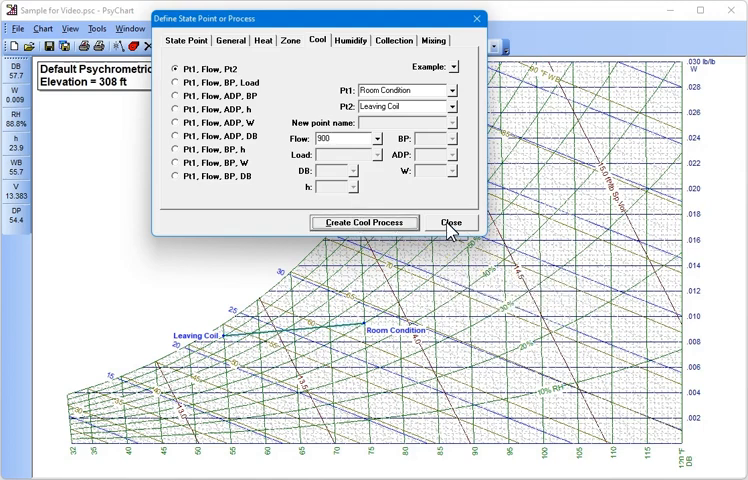
left_click(451, 222)
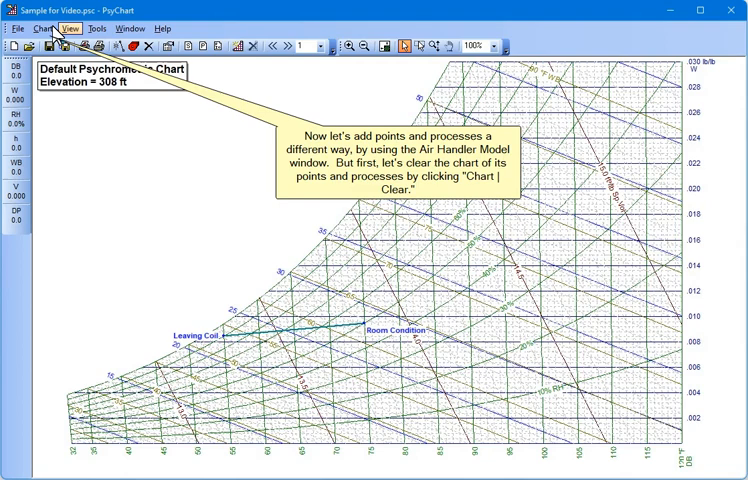
left_click(40, 28)
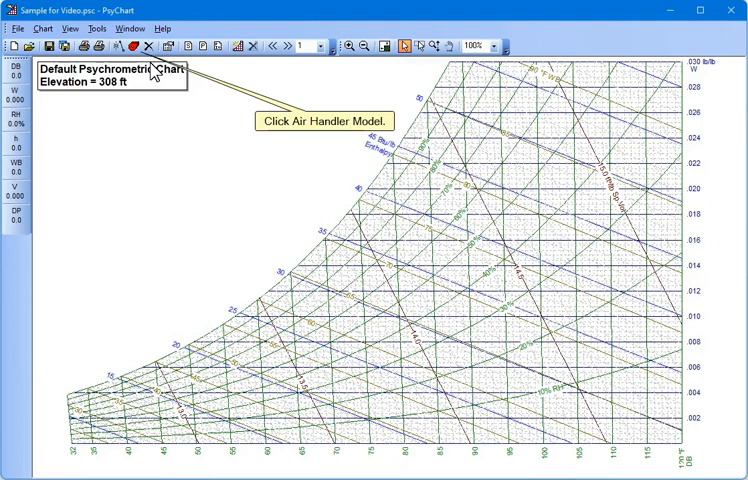
- Build the air handler model with default inputs, plotting LC, RC, EC and OC
left_click(131, 48)
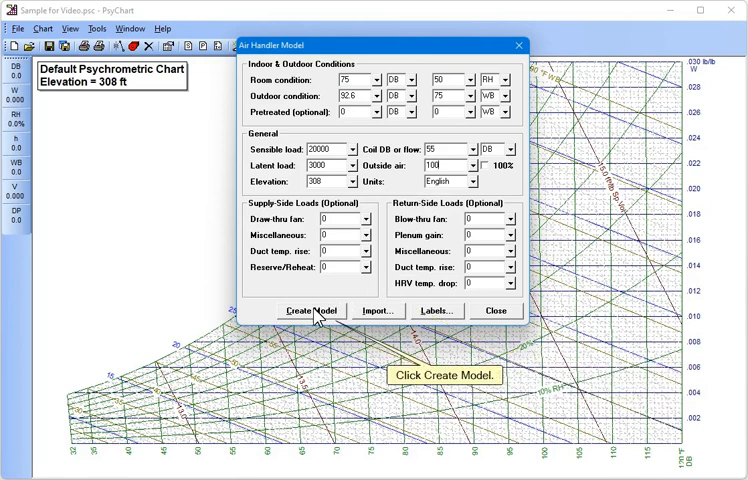
left_click(311, 310)
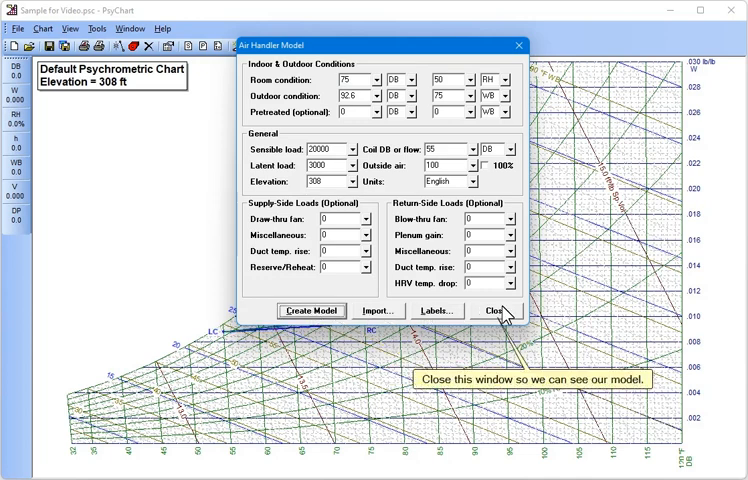
left_click(491, 310)
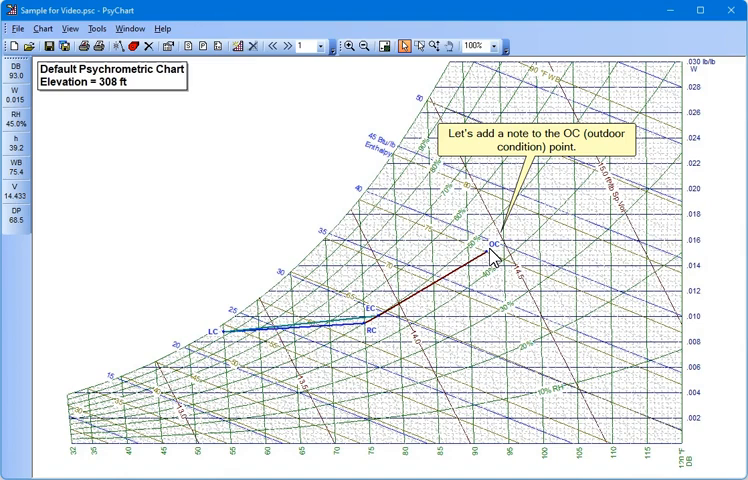
- Attach a note reading 'Outdoor Condition' to the OC point
right_click(492, 247)
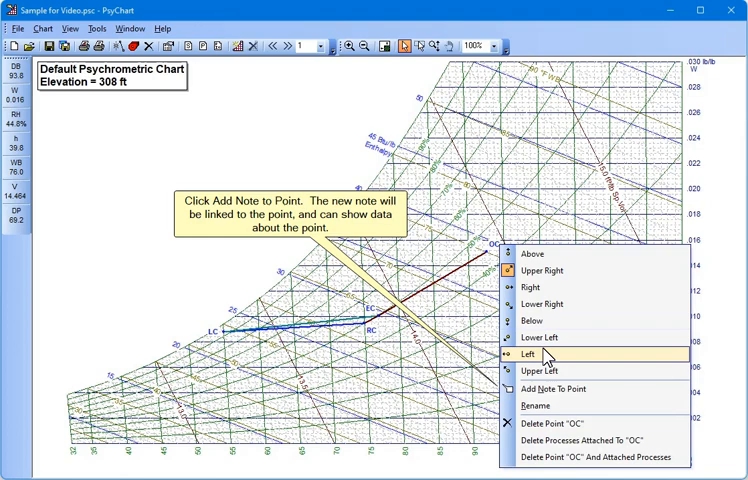
left_click(558, 389)
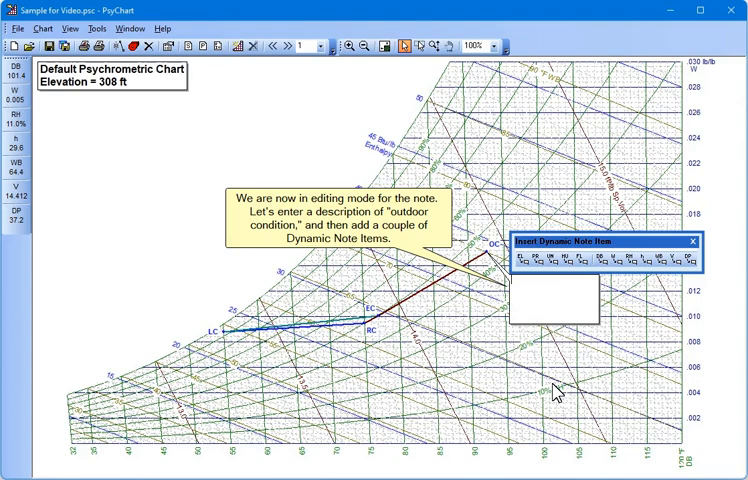
type("Outdoor Condition")
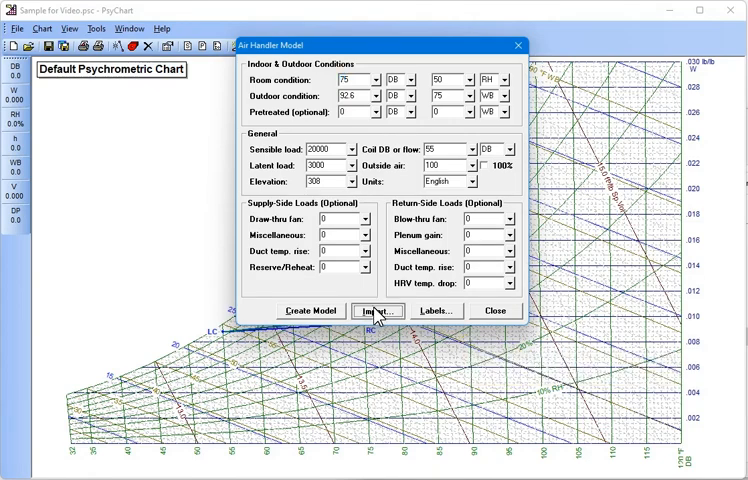
- Open Import Air Handler Data from the Air Handler Model window
left_click(377, 310)
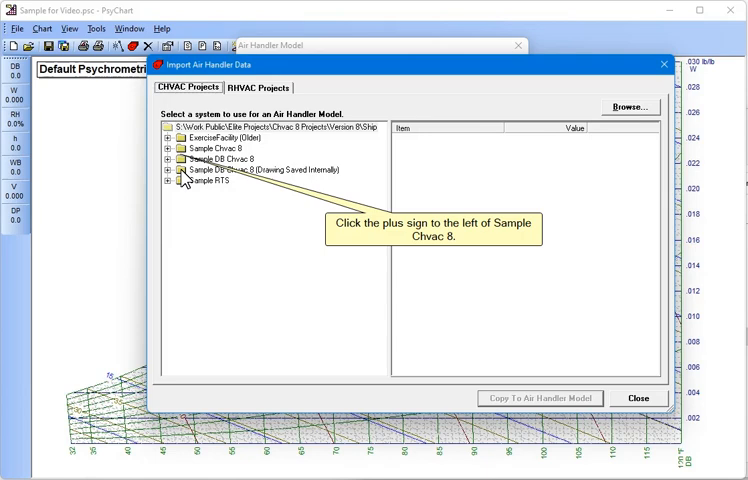
- Rebuild the model from Sample Chvac 8's imported Air Handler 1 Draw Thru Fan data
left_click(169, 147)
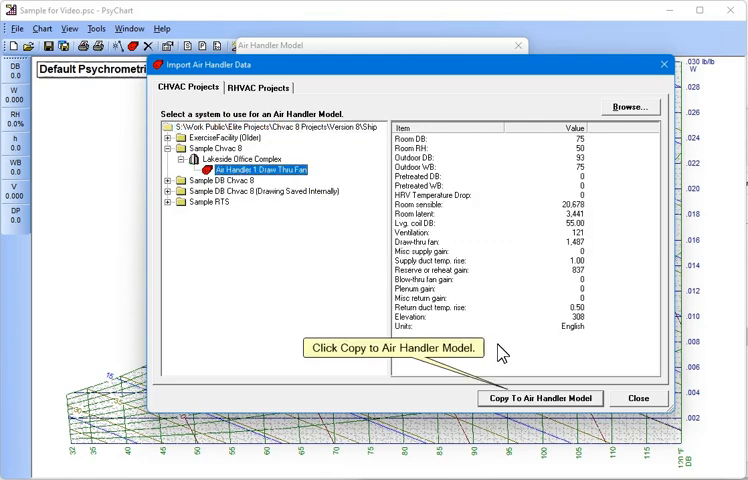
mouse_move(512, 373)
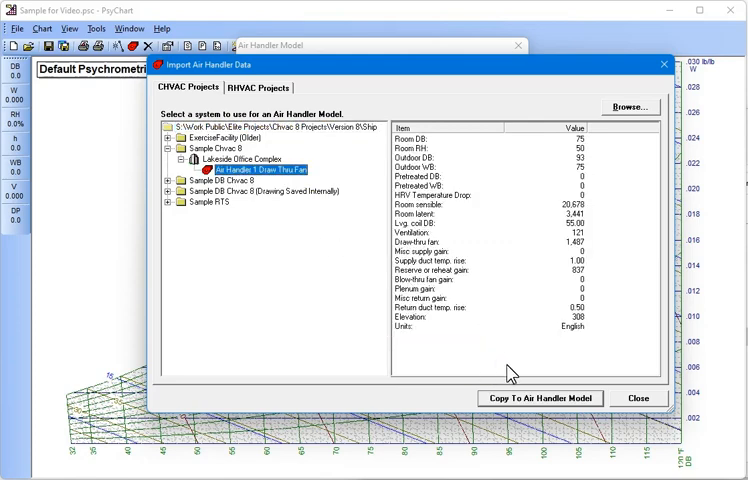
left_click(540, 397)
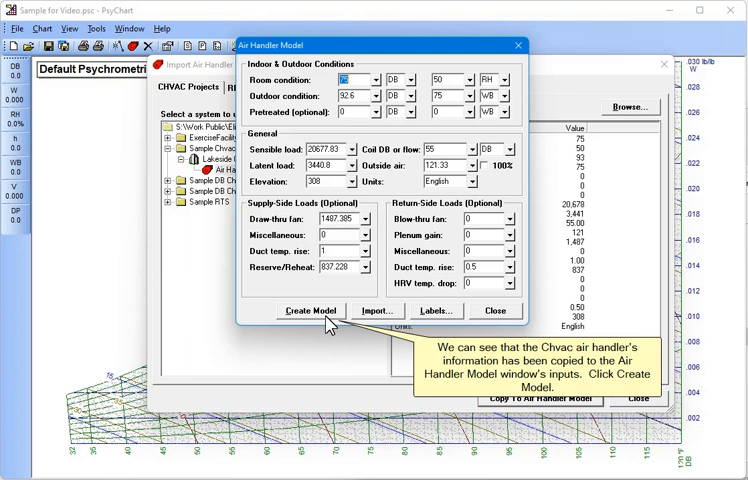
left_click(310, 310)
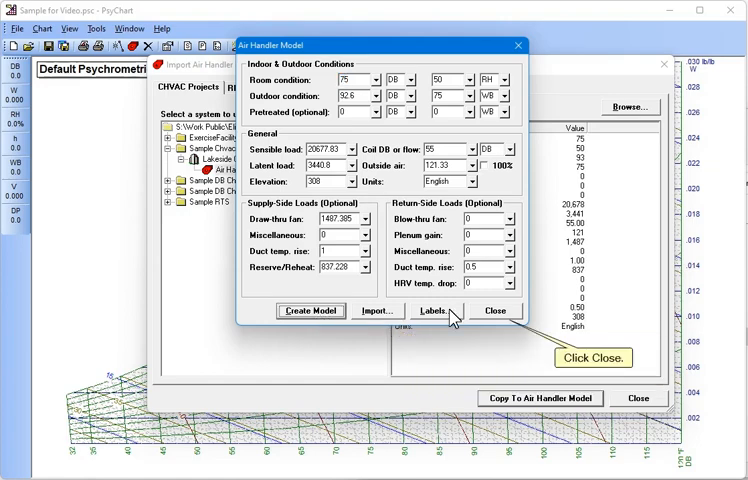
left_click(494, 311)
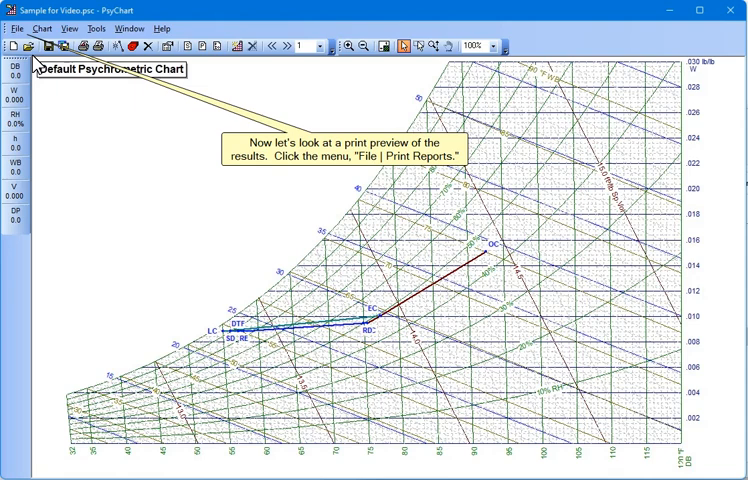
left_click(15, 28)
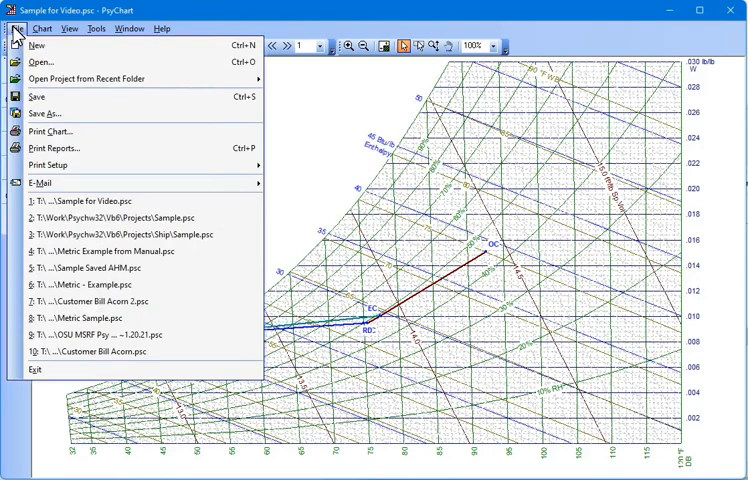
left_click(60, 147)
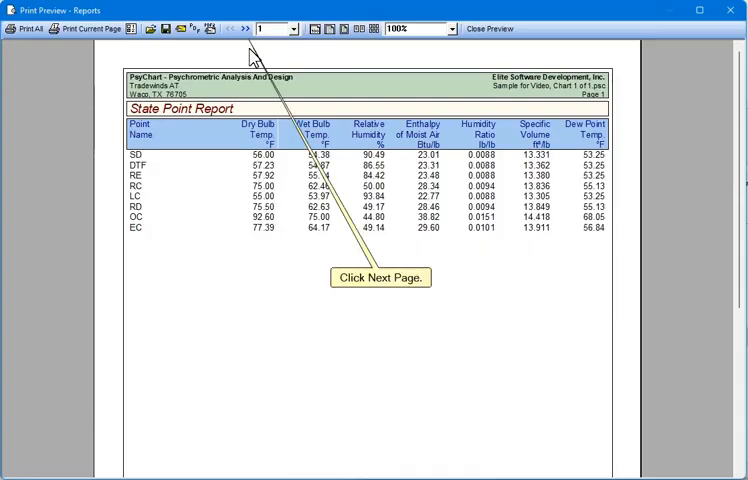
left_click(247, 28)
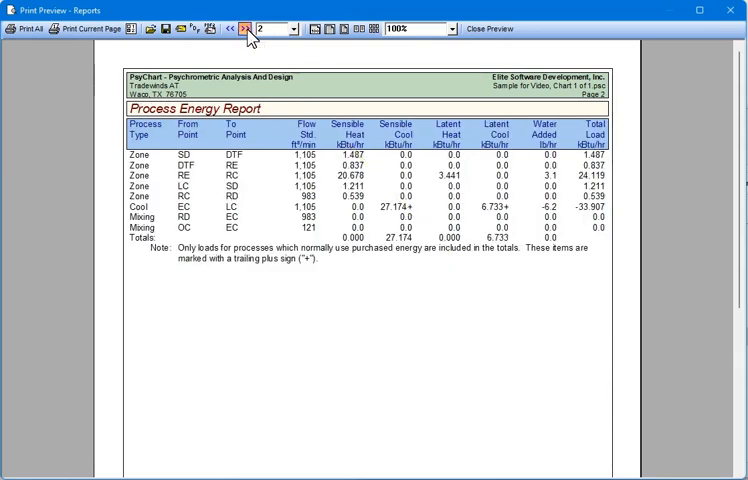
left_click(243, 28)
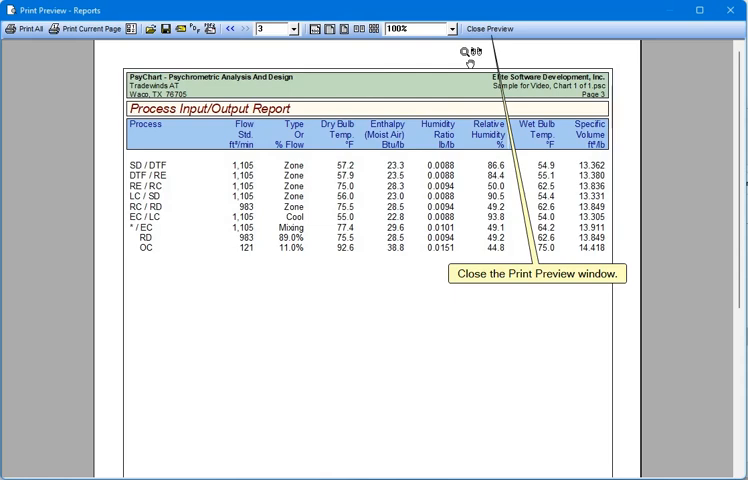
left_click(489, 28)
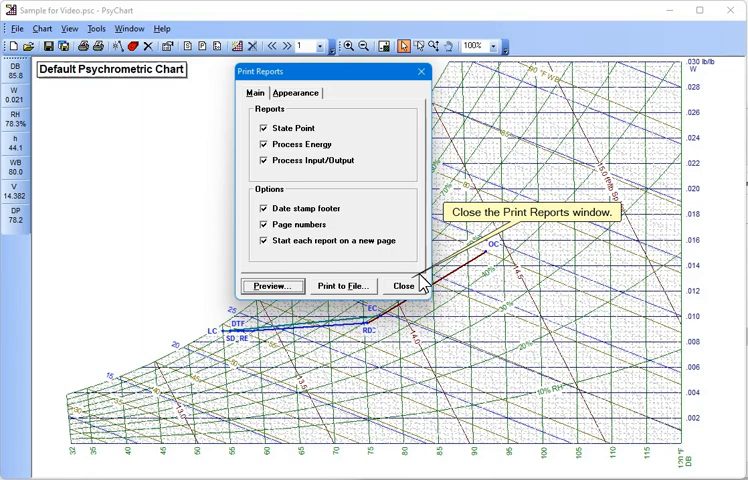
left_click(403, 286)
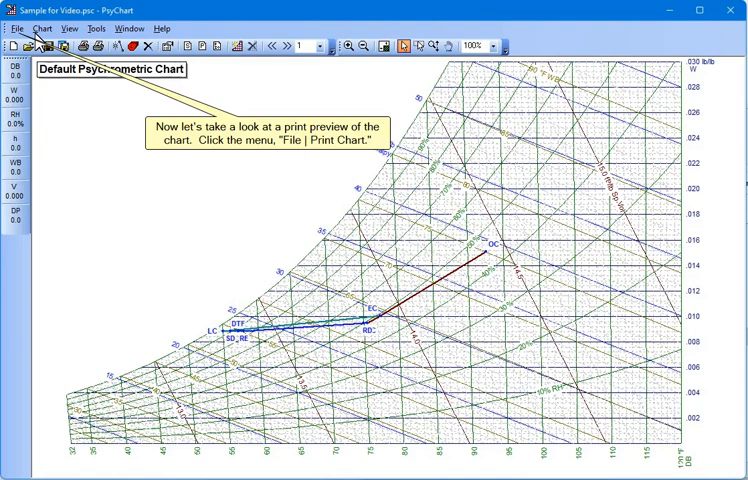
- Print the current chart page to Microsoft Print to PDF
left_click(15, 28)
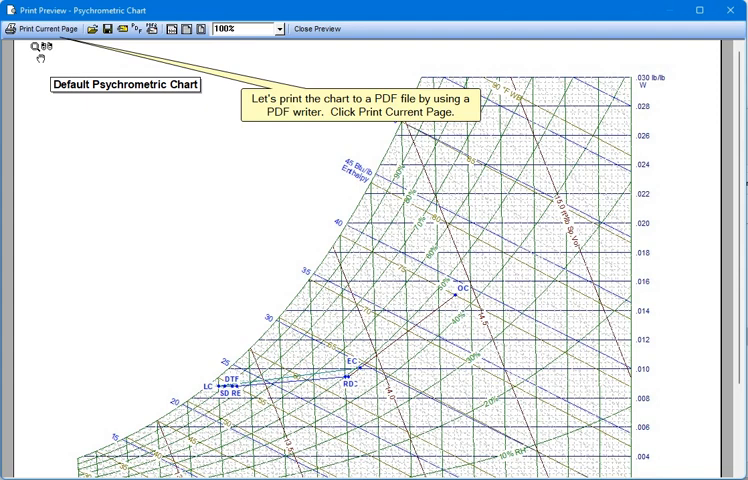
left_click(45, 28)
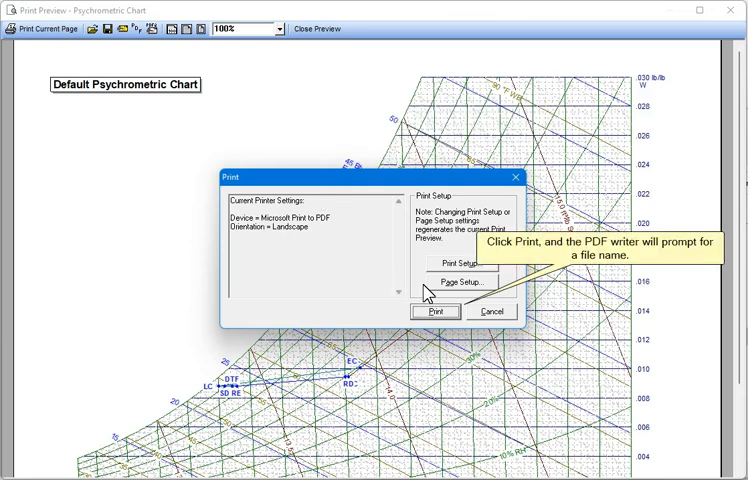
left_click(435, 311)
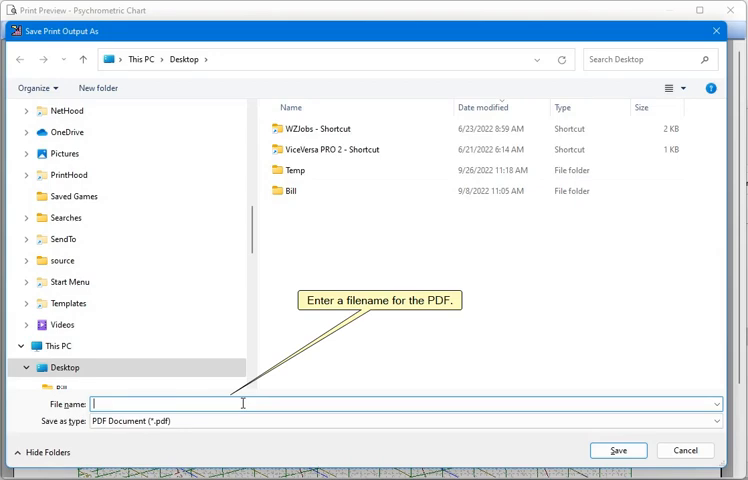
- Save the chart PDF to the Desktop as 'Sample for Video'
type("Sample for Video")
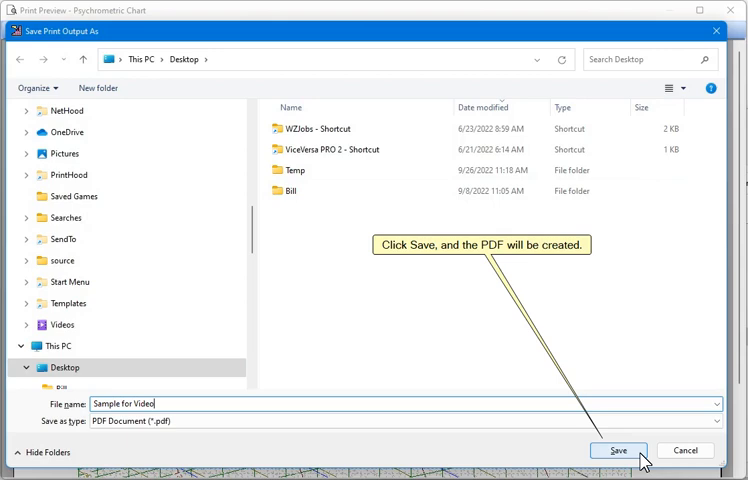
left_click(617, 450)
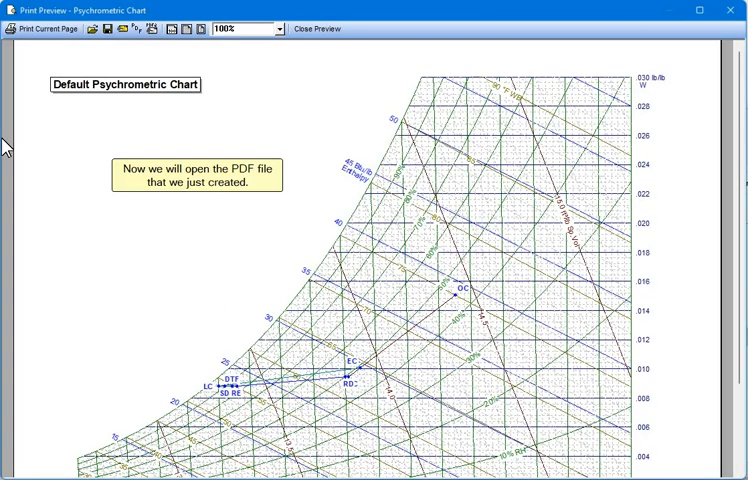